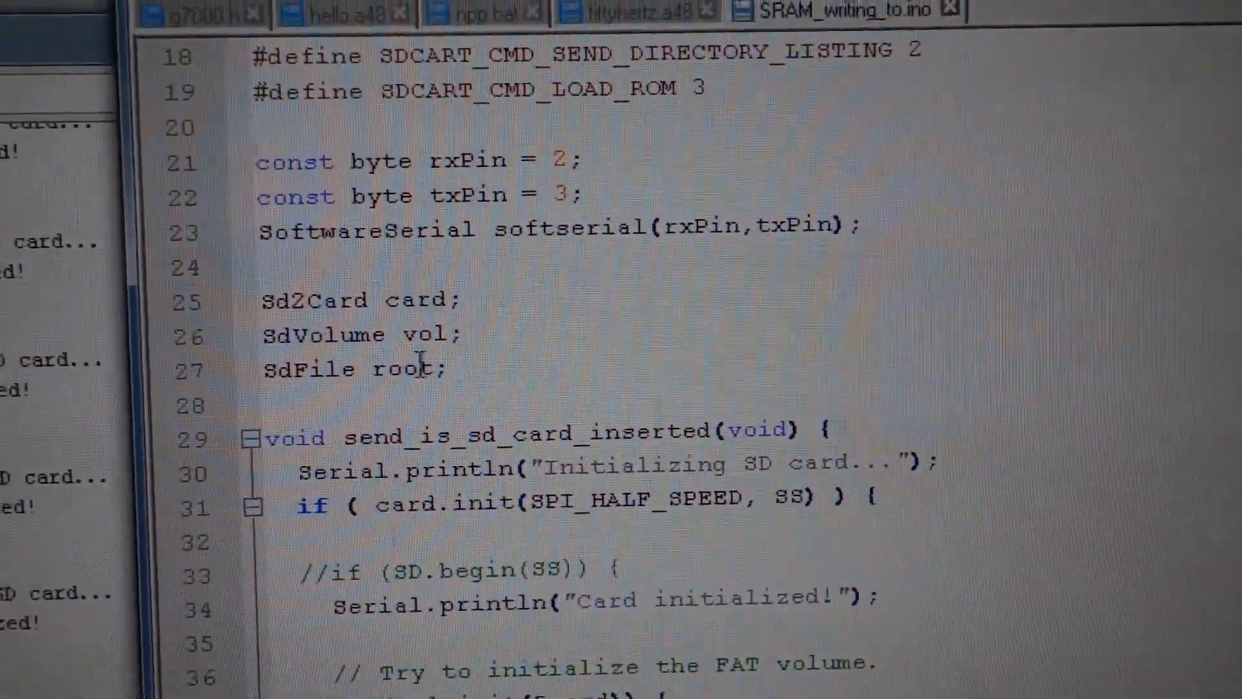
Highlight a word in fiftyhertz.a48 and scroll through the send_something and serial_send code.
double_click(438, 365)
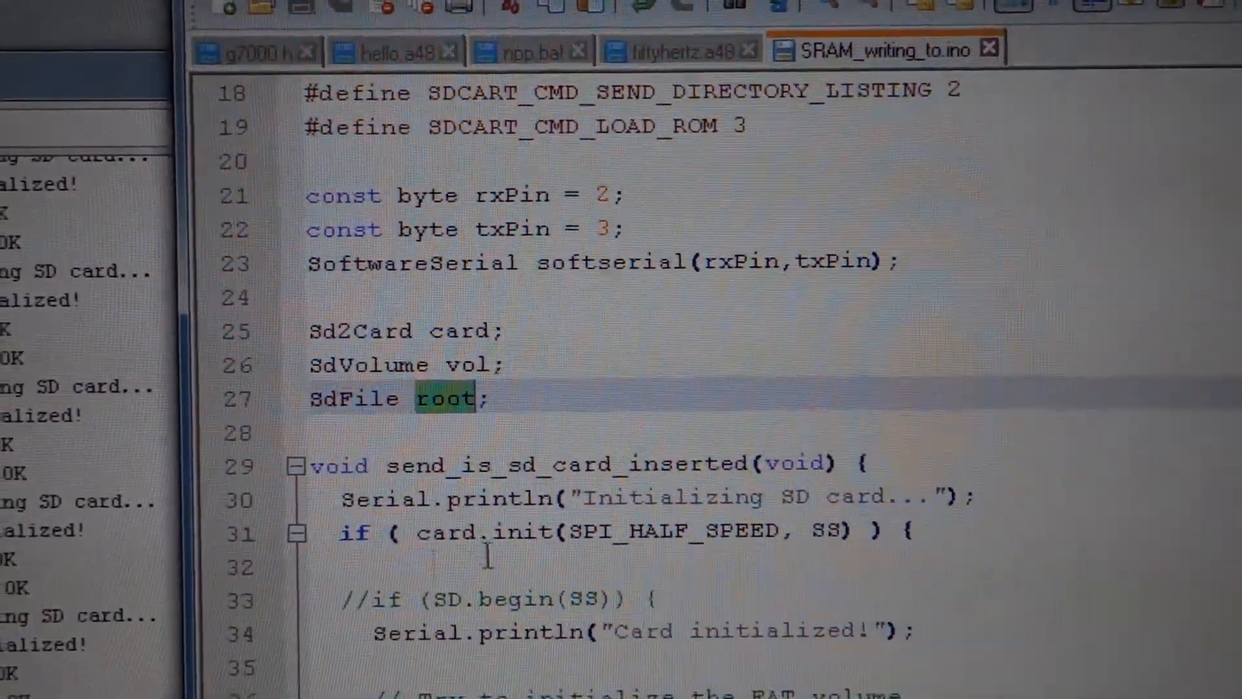
scroll("down", 3)
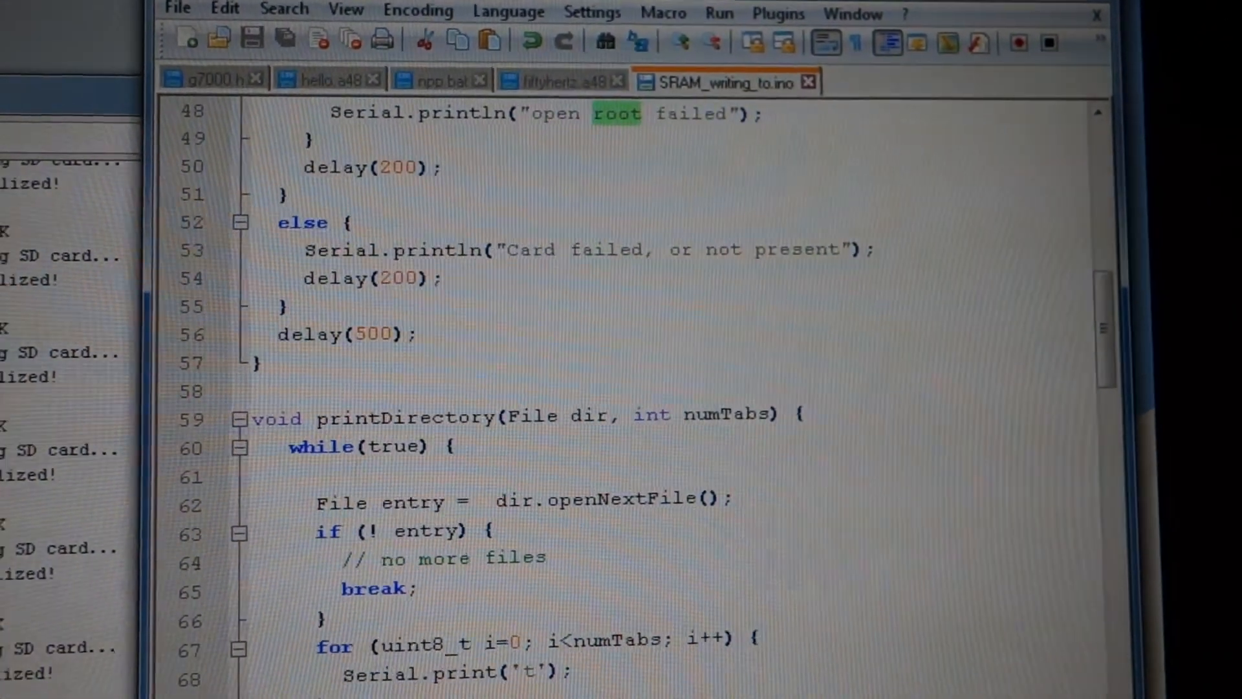
scroll("down", 3)
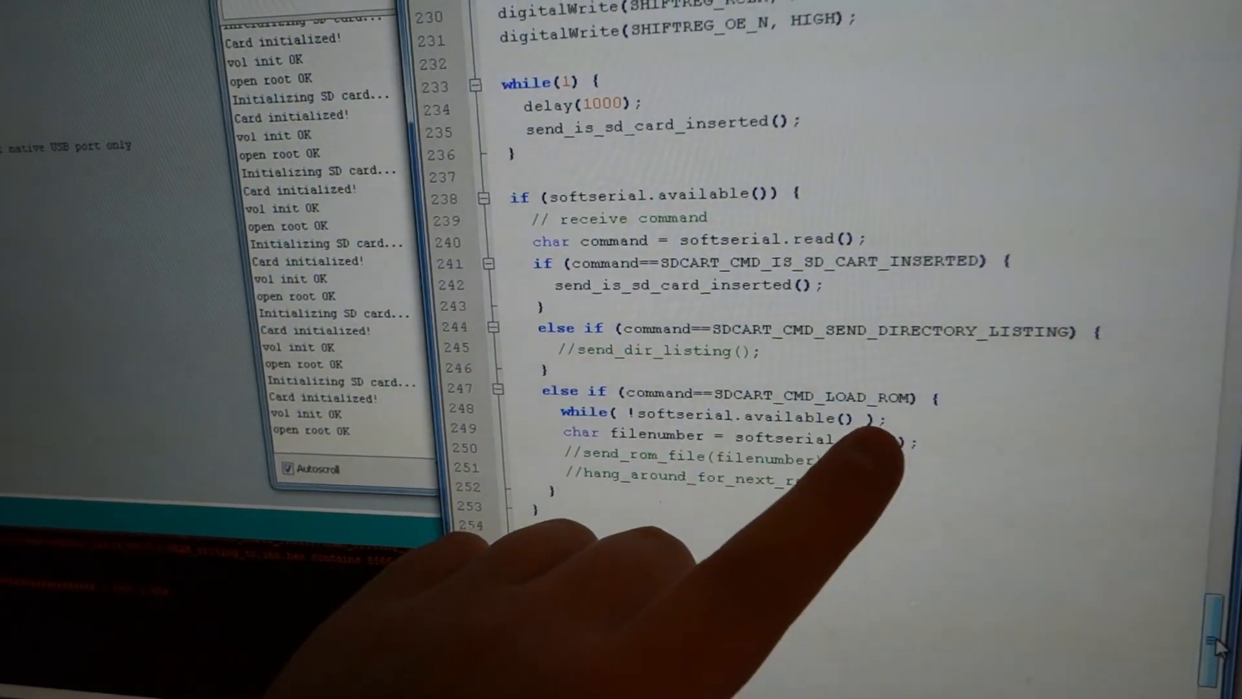
scroll("down", 3)
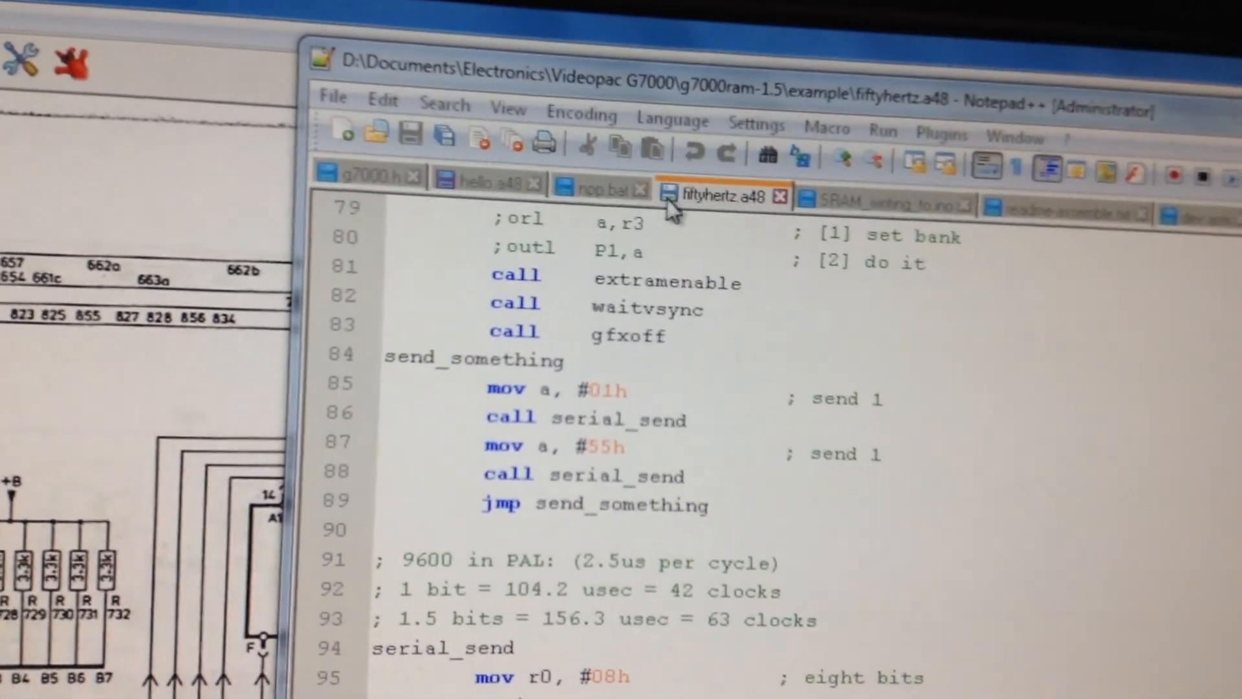
Show the npp.bat build script with its asw, p2bin and plist commands.
left_click(601, 191)
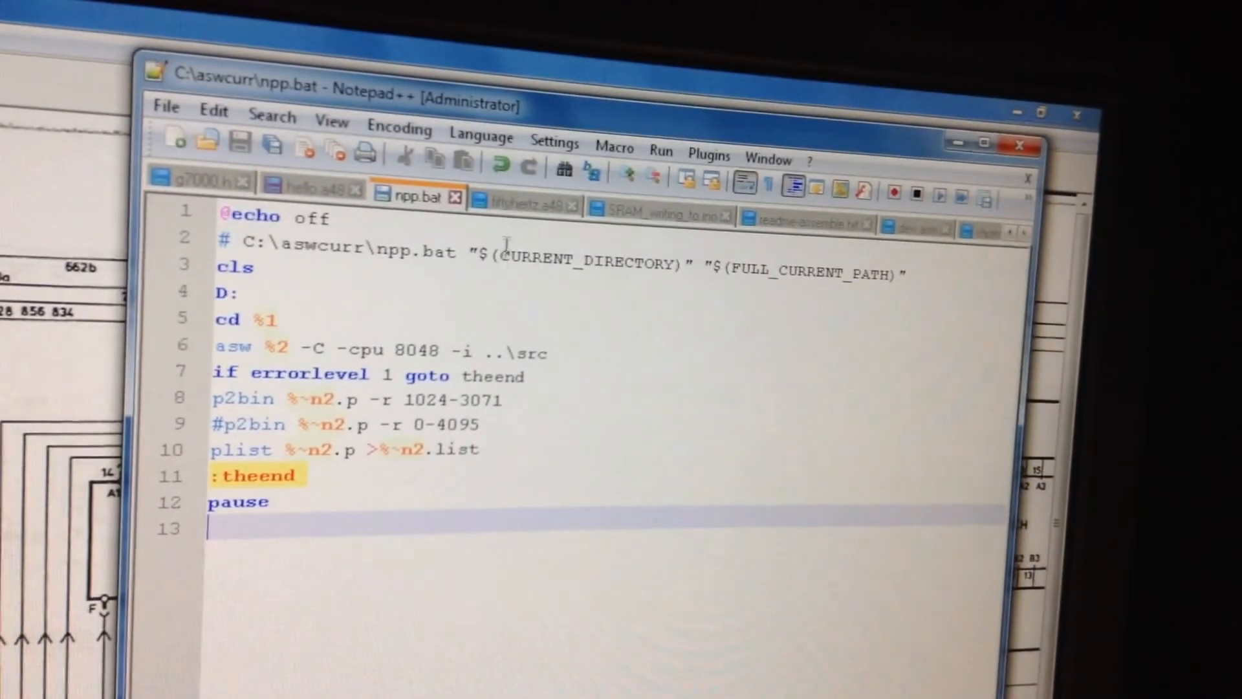
left_click(524, 205)
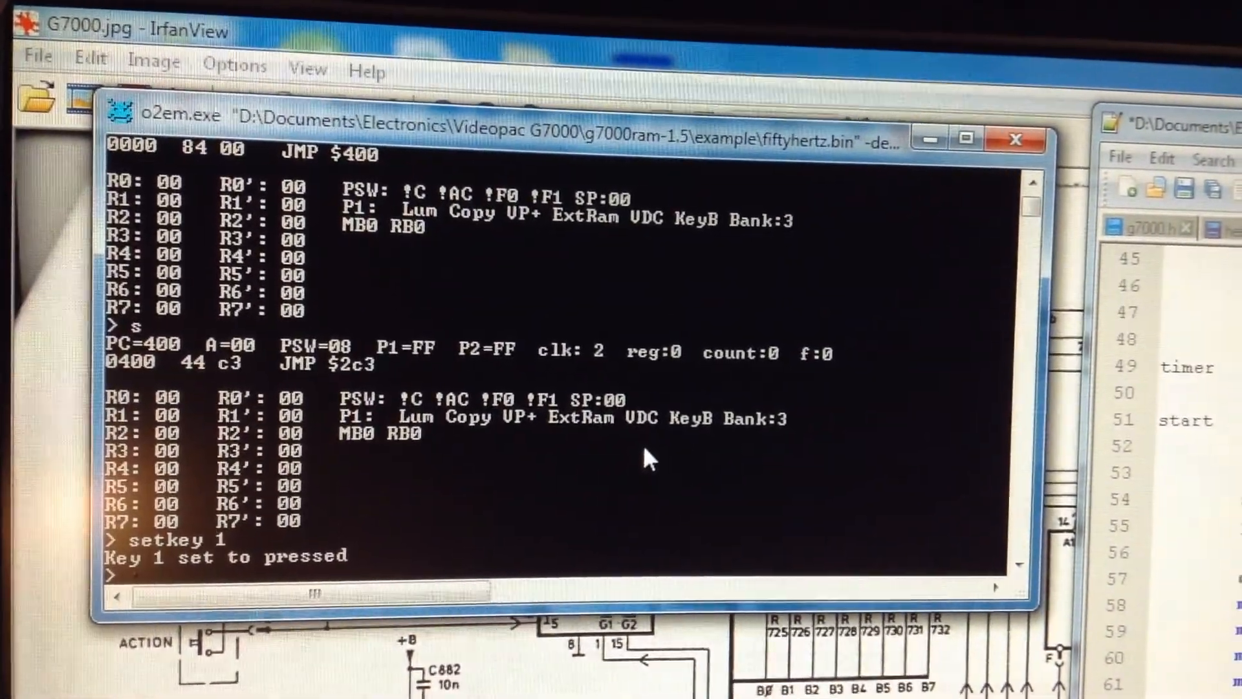
Resume the fiftyhertz cartridge in the o2em debugger with 'run'.
type("run")
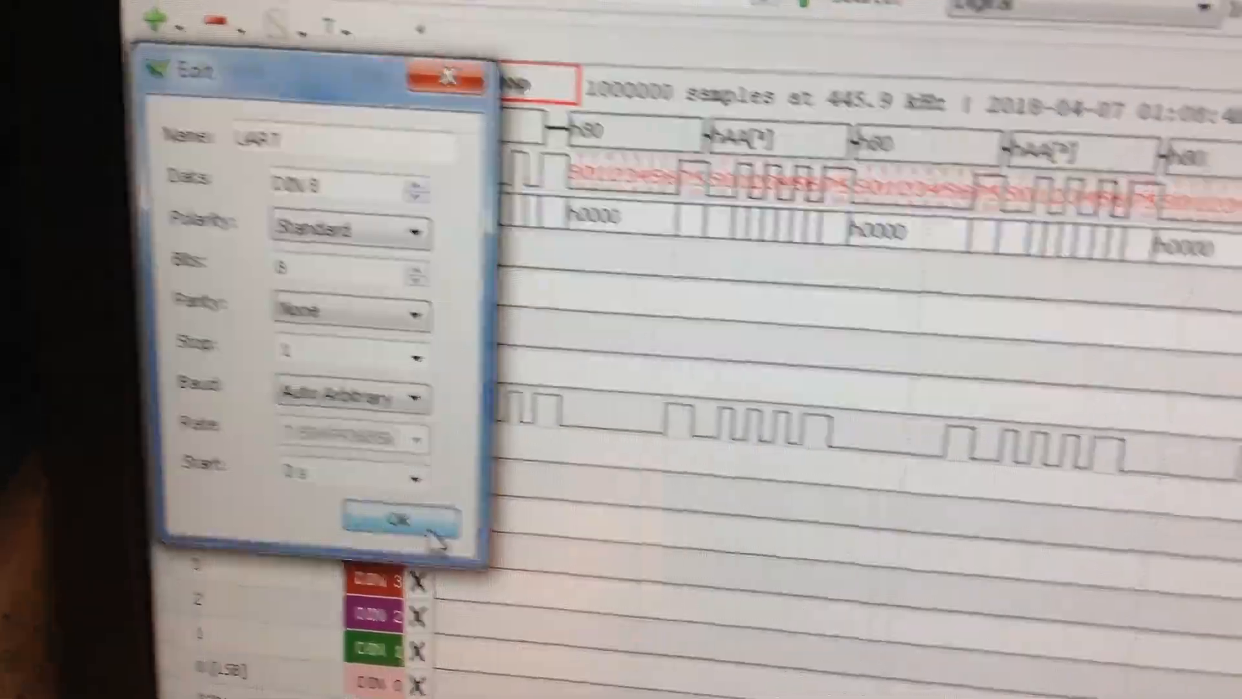
Confirm the UART decoder settings: DIN 0, 8 bits, no parity, auto baud.
left_click(399, 517)
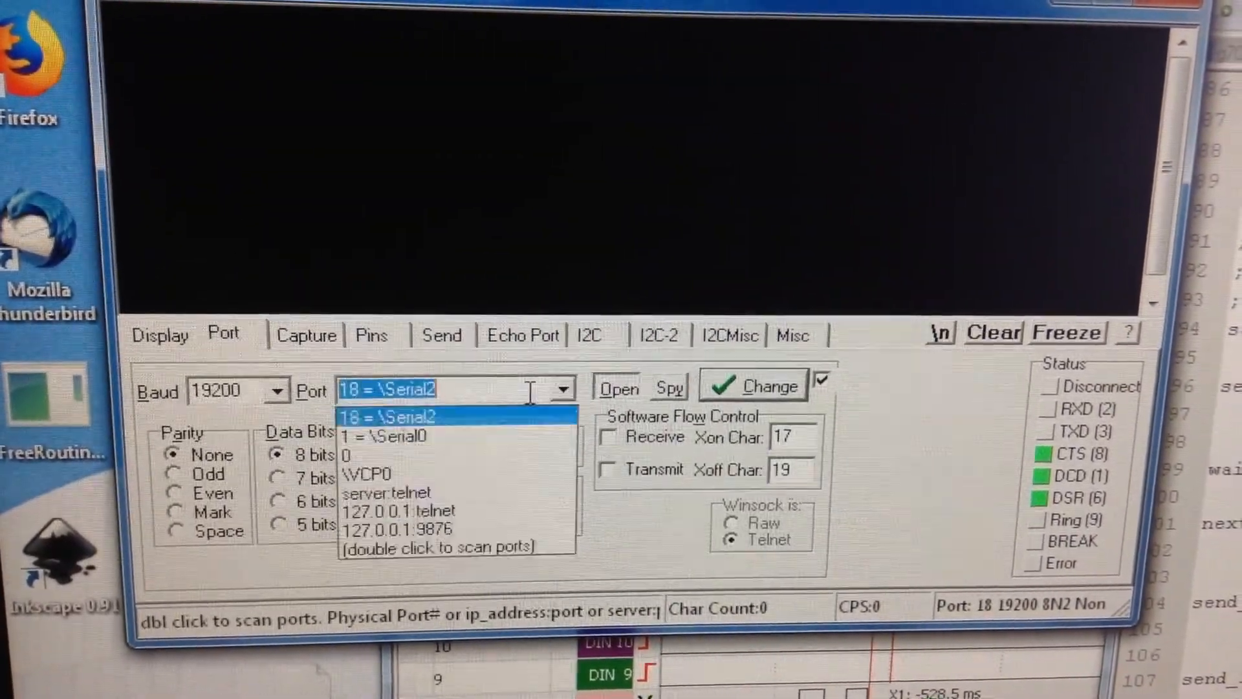
Select port 18 (\Serial2) from RealTerm's Port dropdown.
left_click(384, 435)
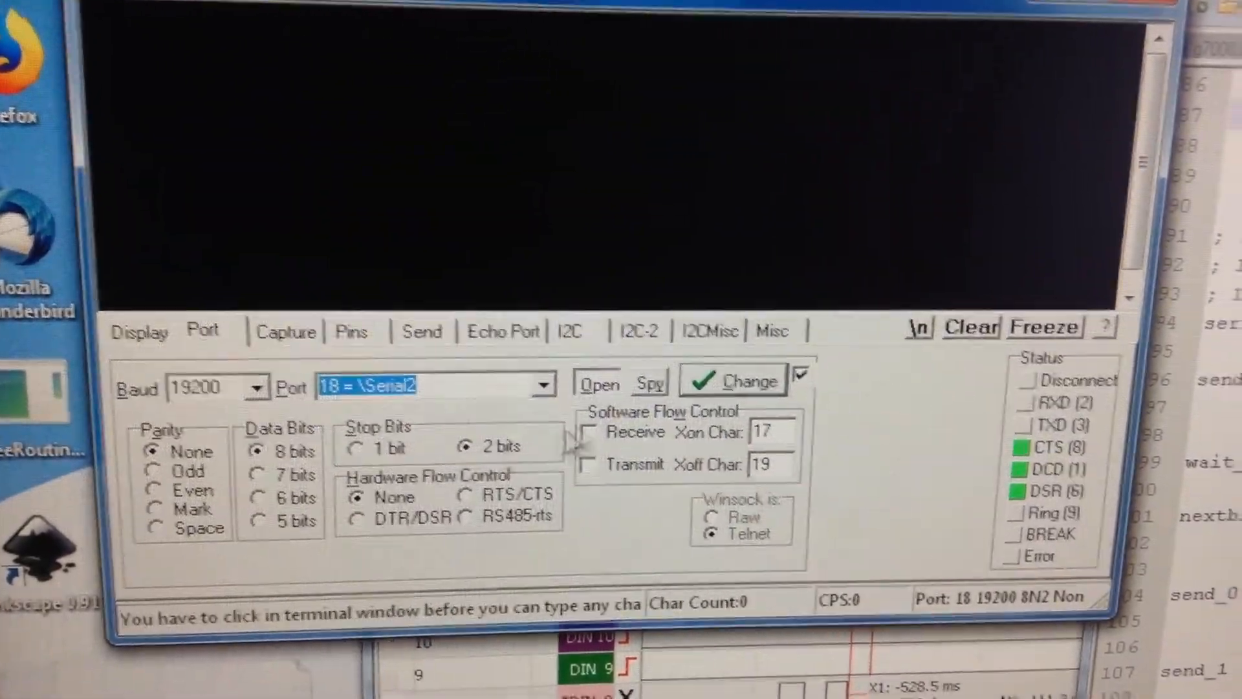
left_click(422, 332)
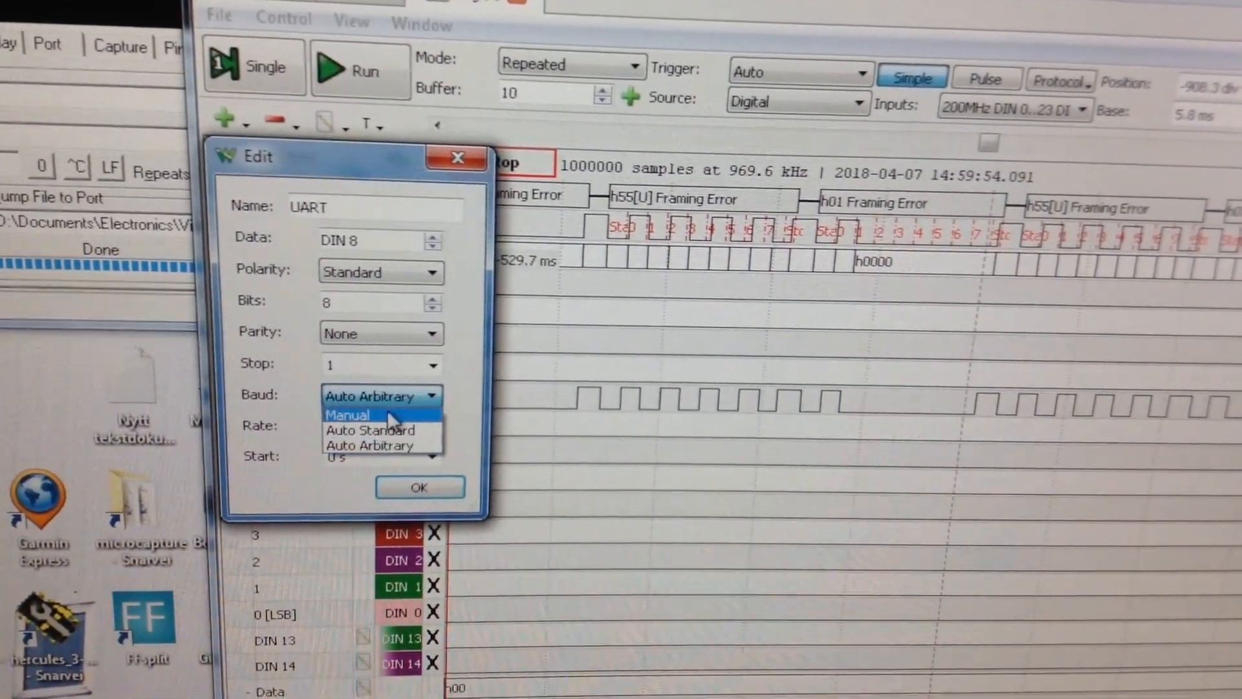
Set the UART decoder baud to Manual at 9.6k and apply it.
left_click(346, 414)
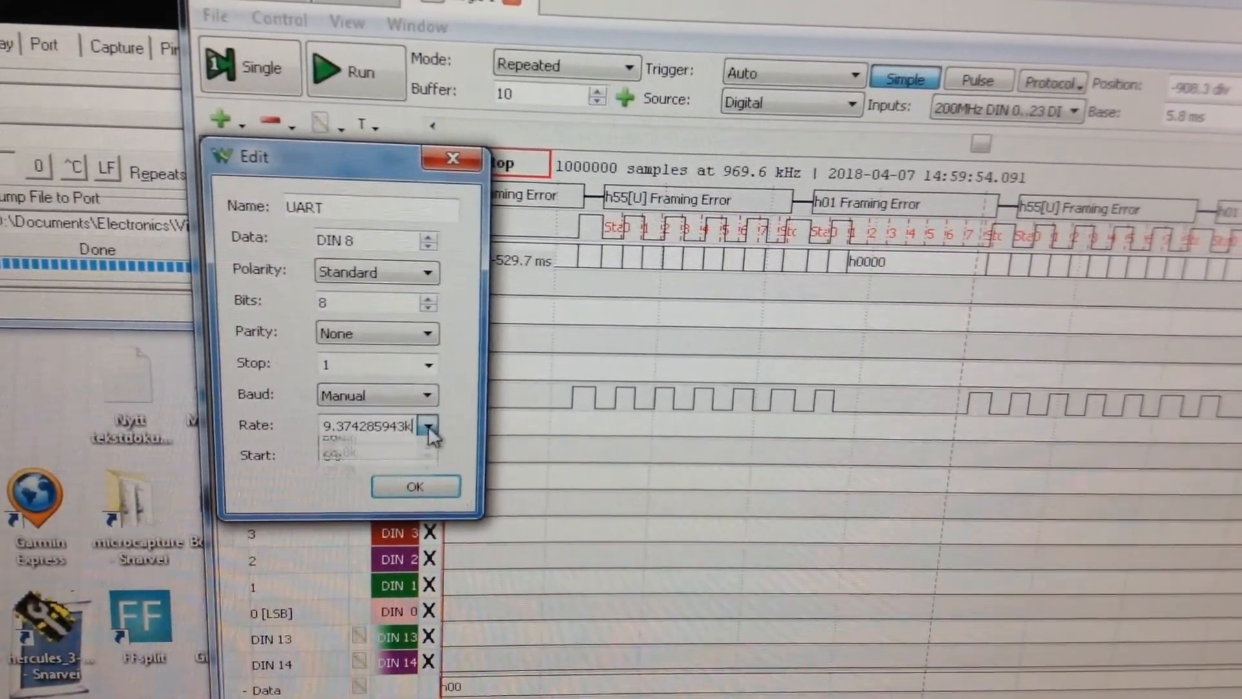
left_click(429, 425)
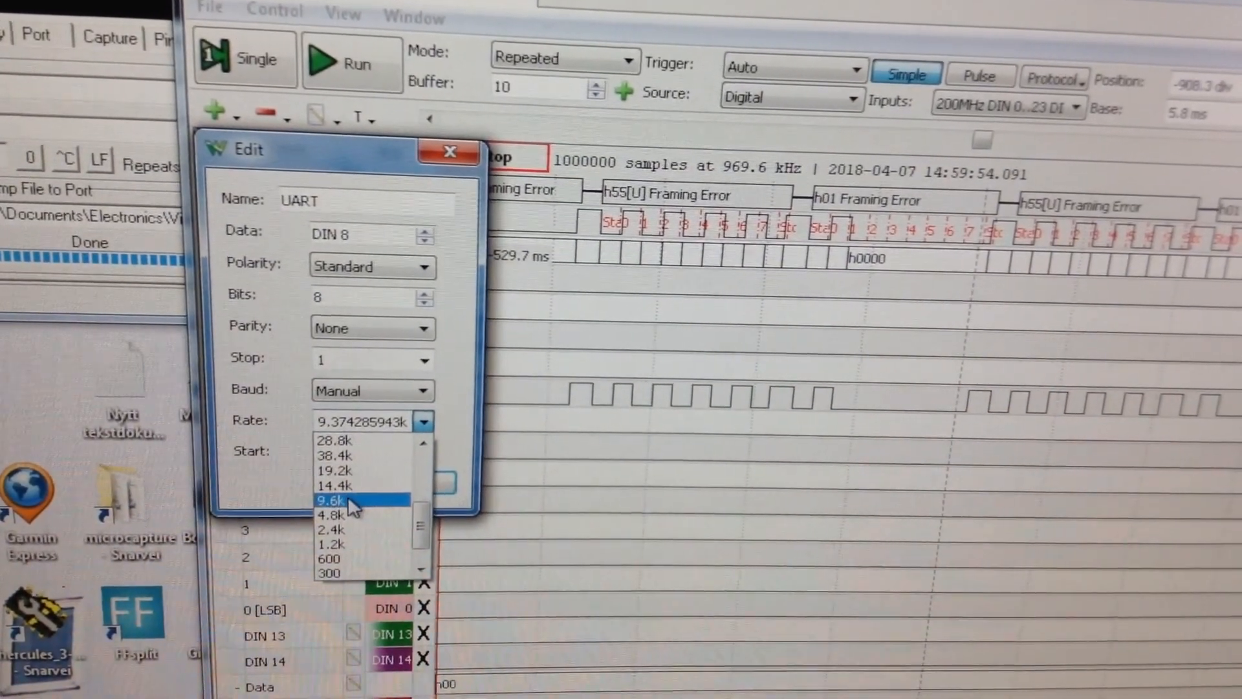
left_click(334, 499)
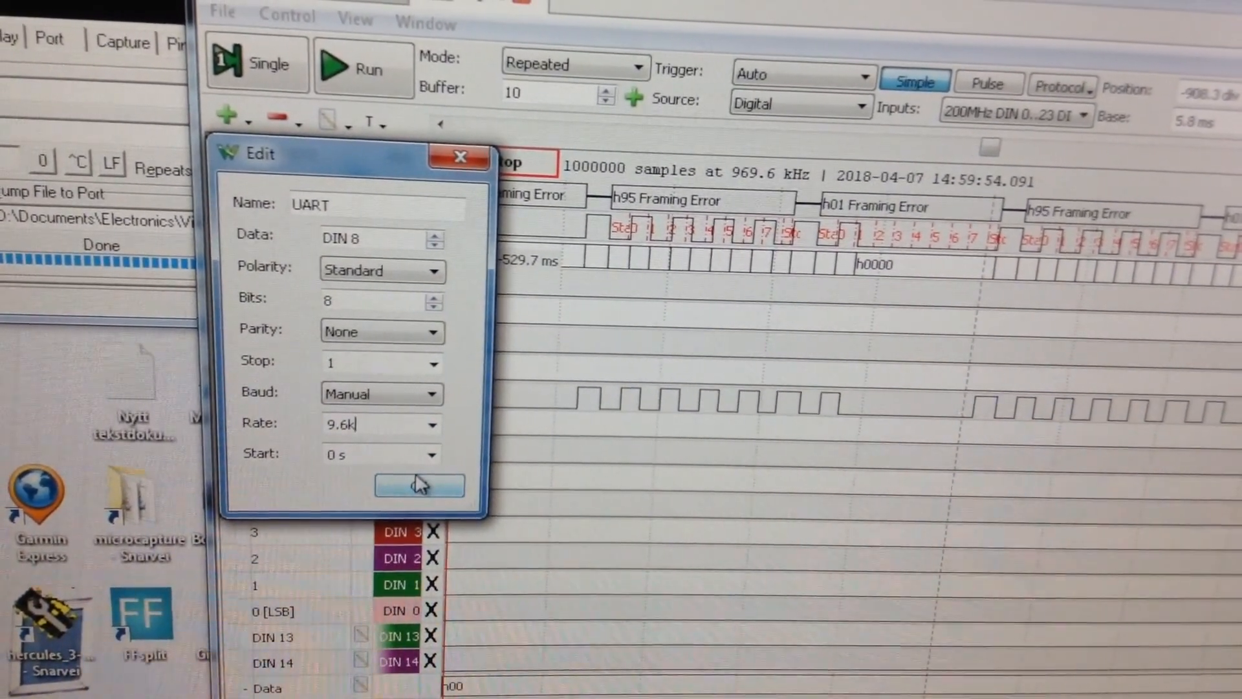
left_click(419, 486)
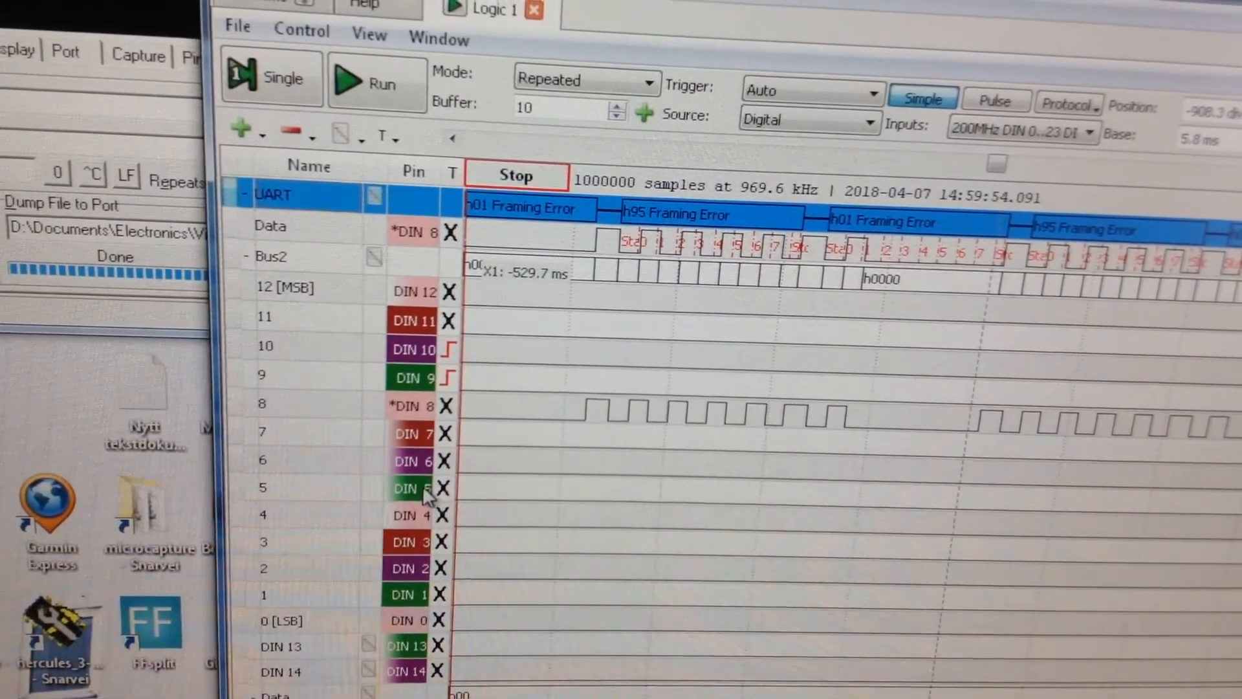